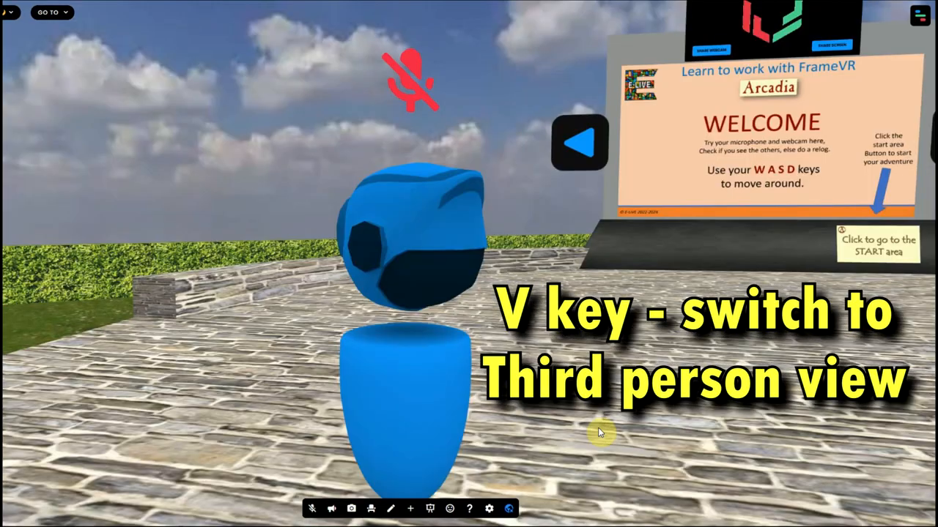
mouse_move(449, 391)
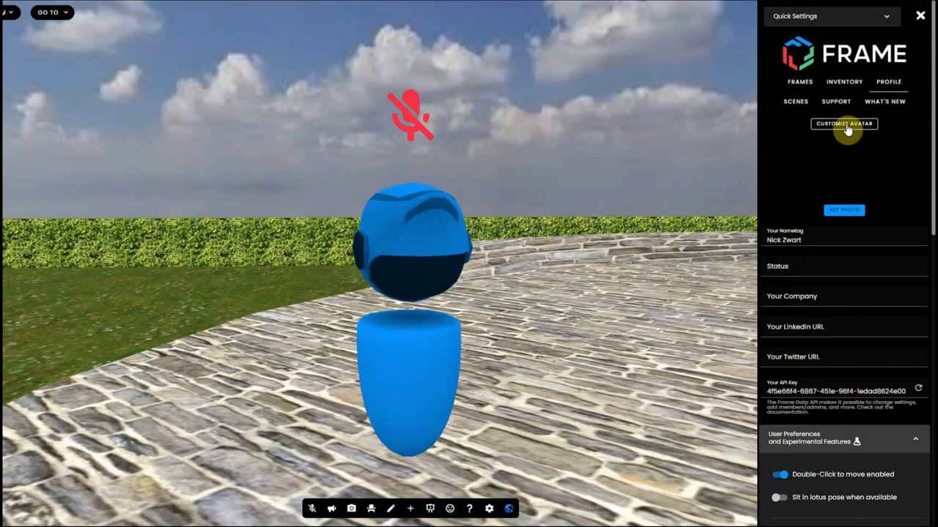
Step: Open the My Avatar customizer from the Profile panel
left_click(843, 123)
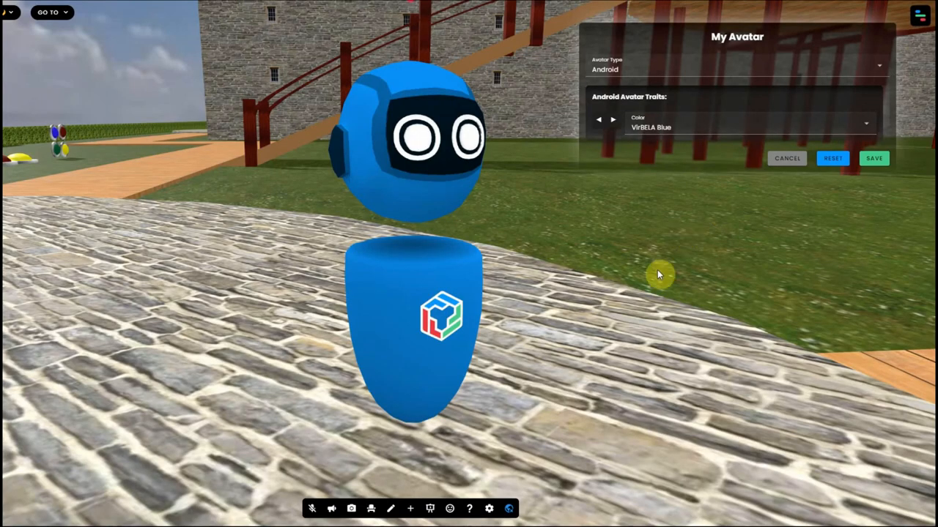
mouse_move(650, 284)
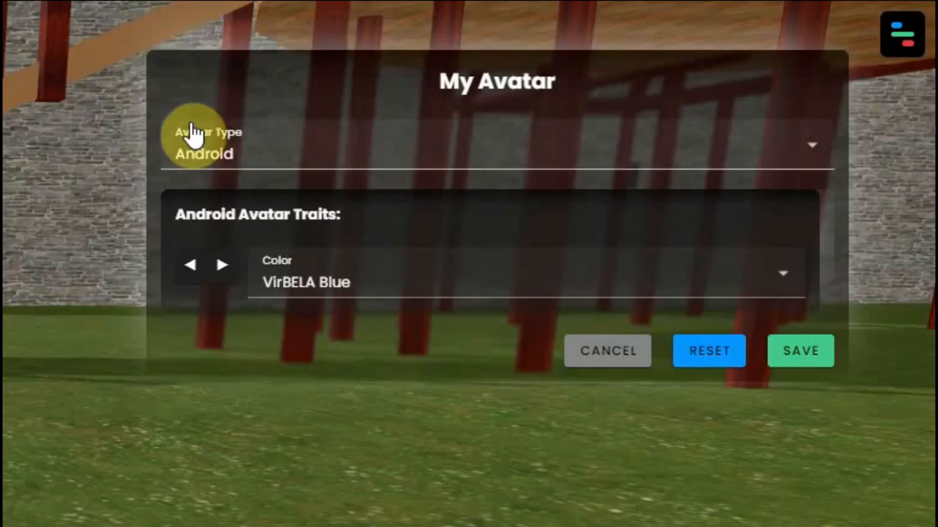
Step: Cycle the Android avatar colour through Yellow Orange and Green, ending on teal
left_click(497, 144)
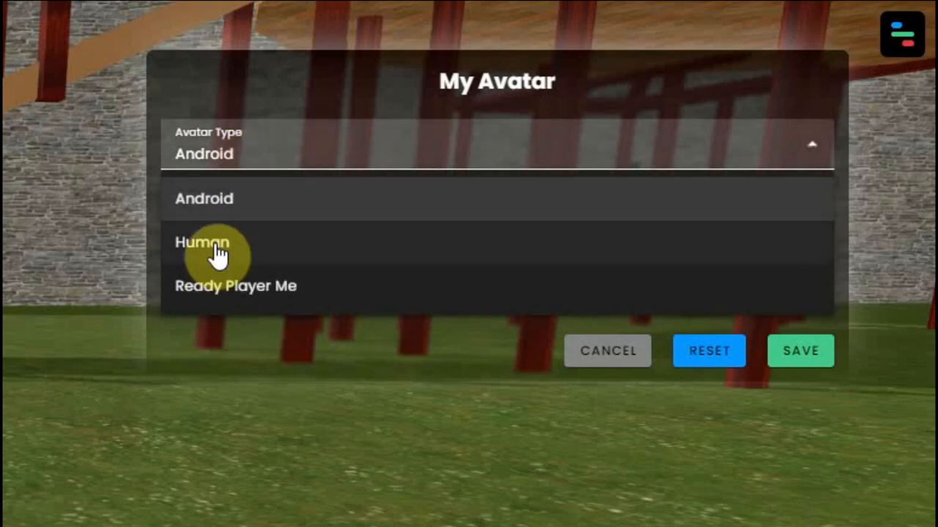
mouse_move(267, 293)
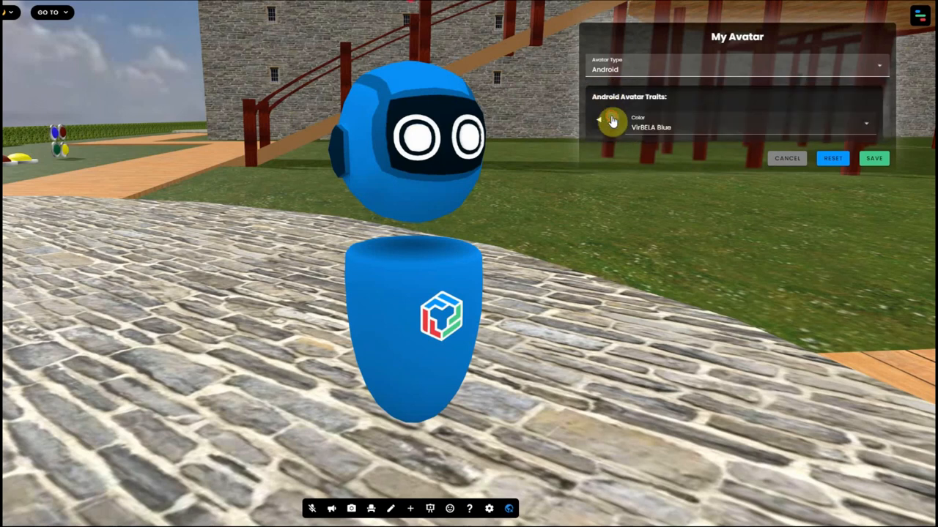
left_click(601, 122)
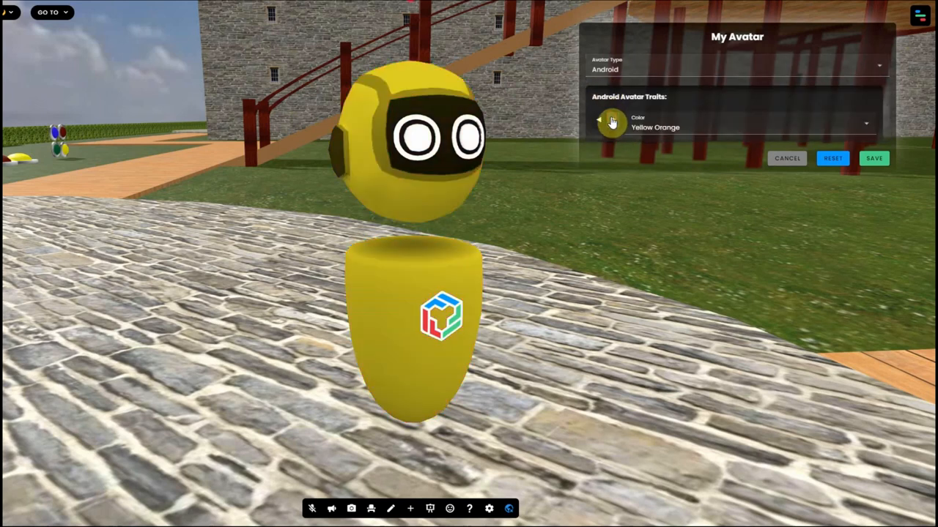
left_click(599, 117)
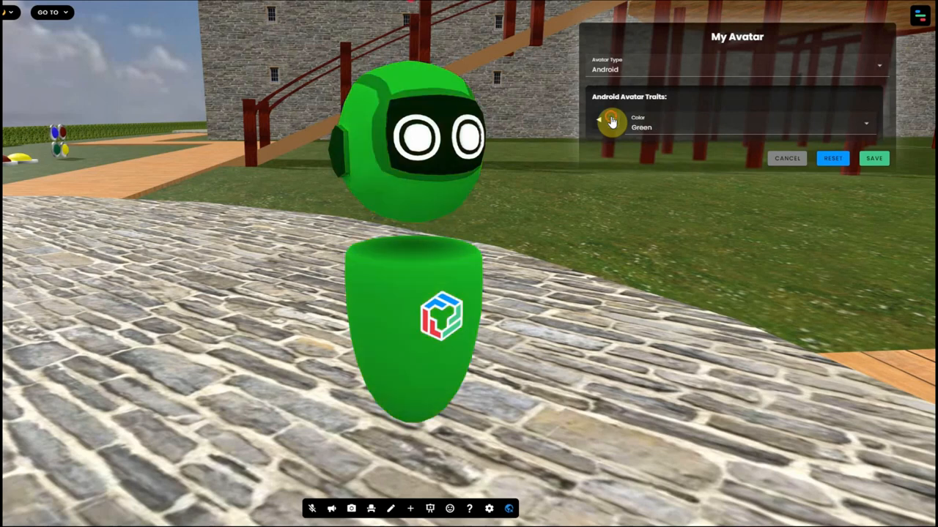
left_click(733, 66)
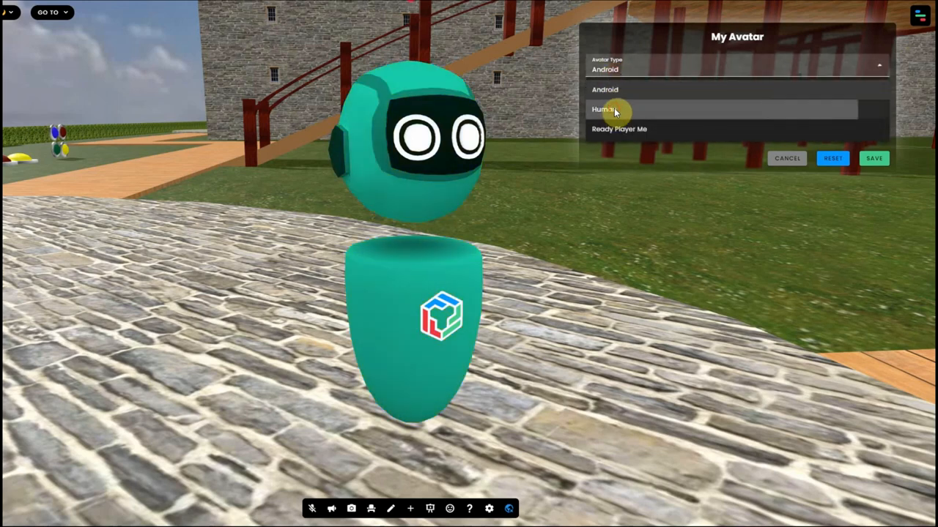
Step: Preview the Human avatar type's traits, then switch the avatar type to Ready Player Me
left_click(602, 109)
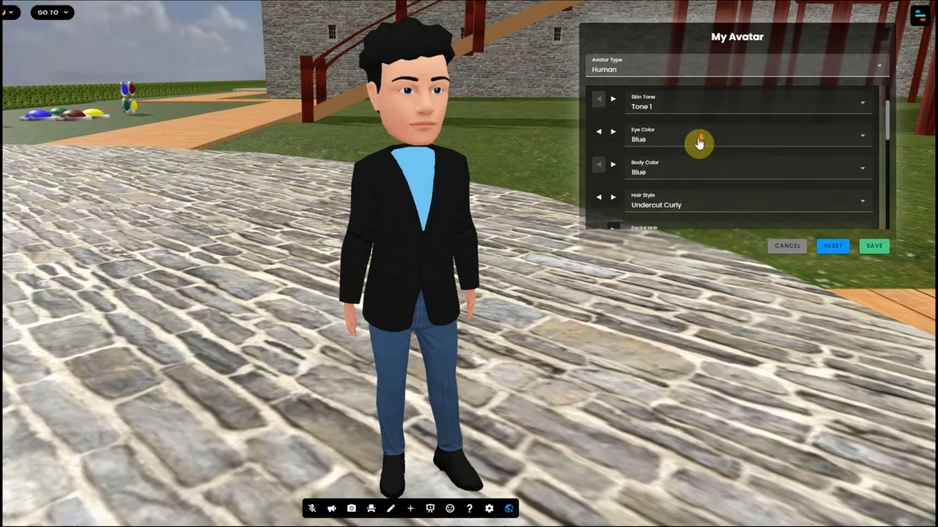
scroll("down", 3)
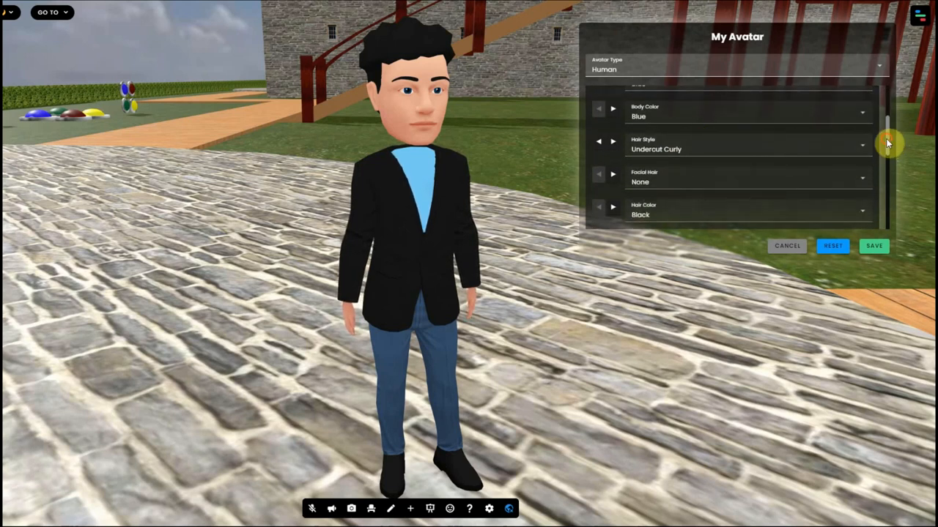
scroll("down", 3)
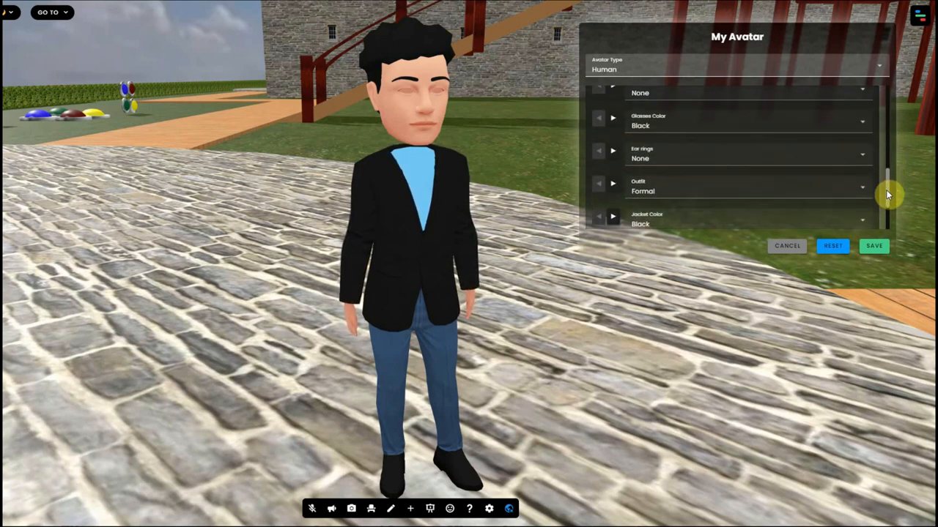
left_click(733, 68)
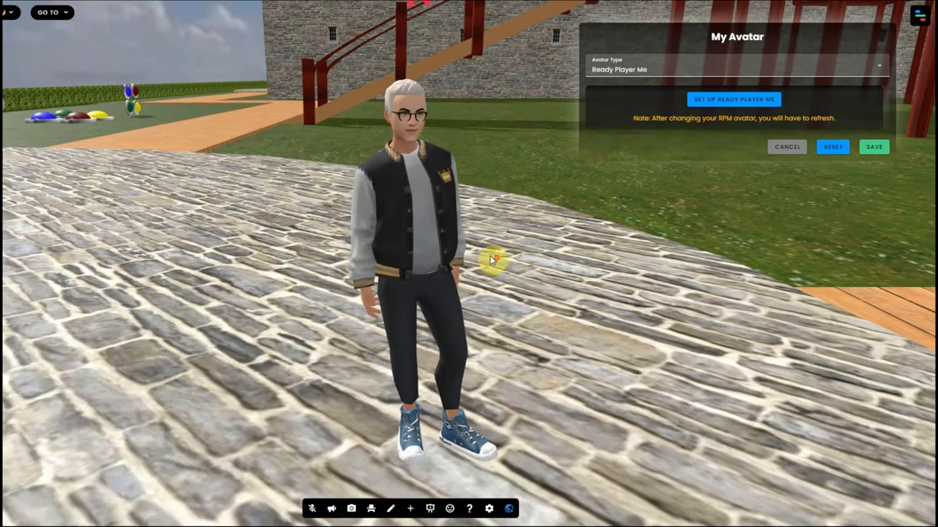
Step: Select the top-hatted, red-vested character in the Ready Player Me chooser
left_click(733, 99)
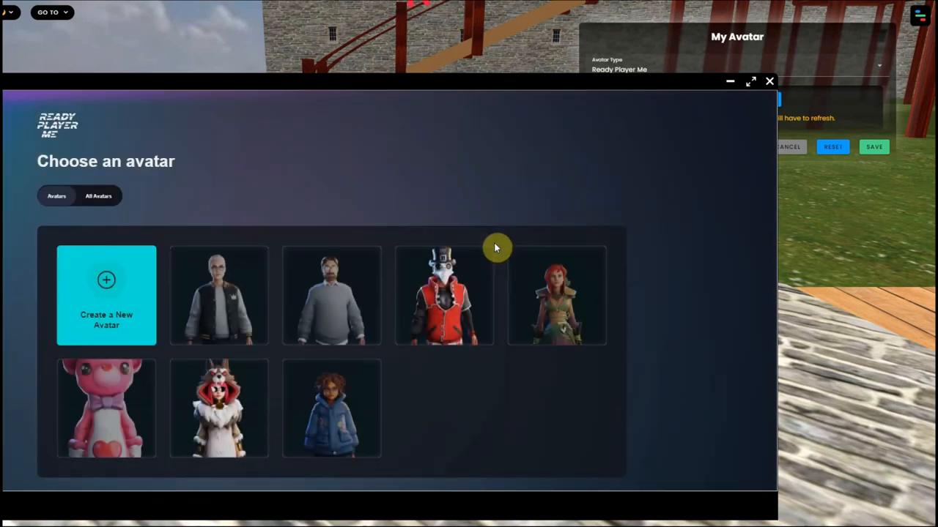
mouse_move(665, 233)
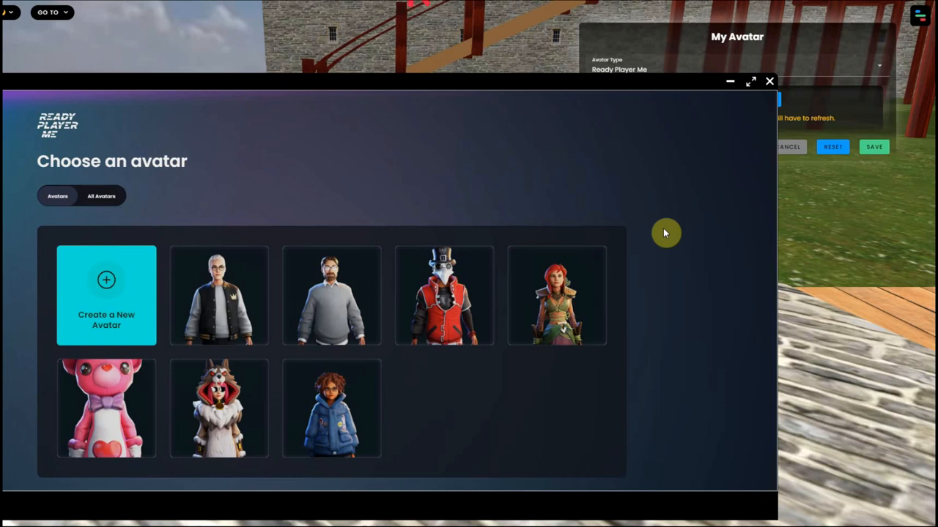
mouse_move(627, 391)
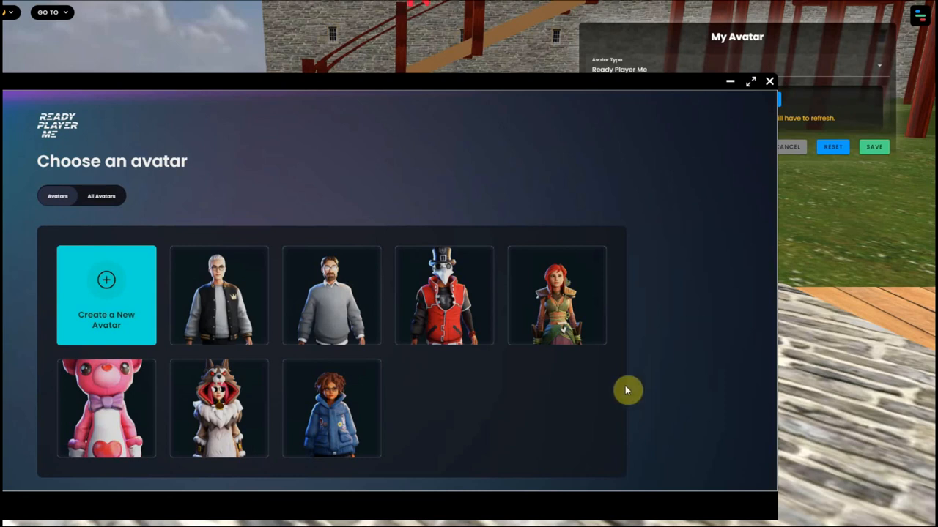
mouse_move(275, 331)
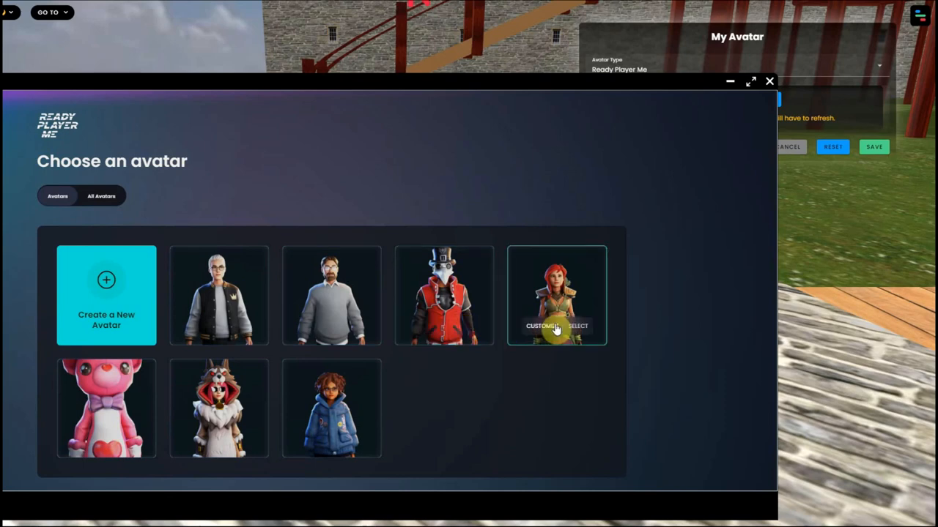
mouse_move(468, 332)
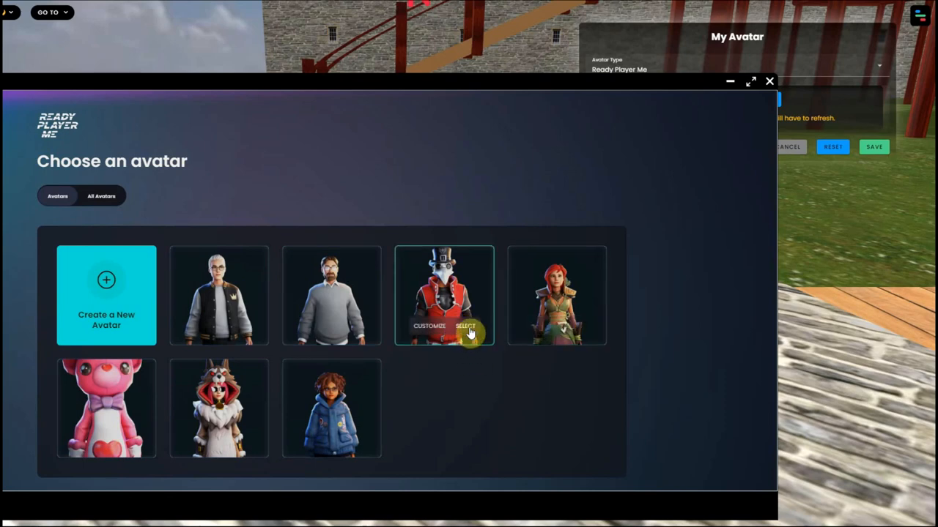
left_click(465, 326)
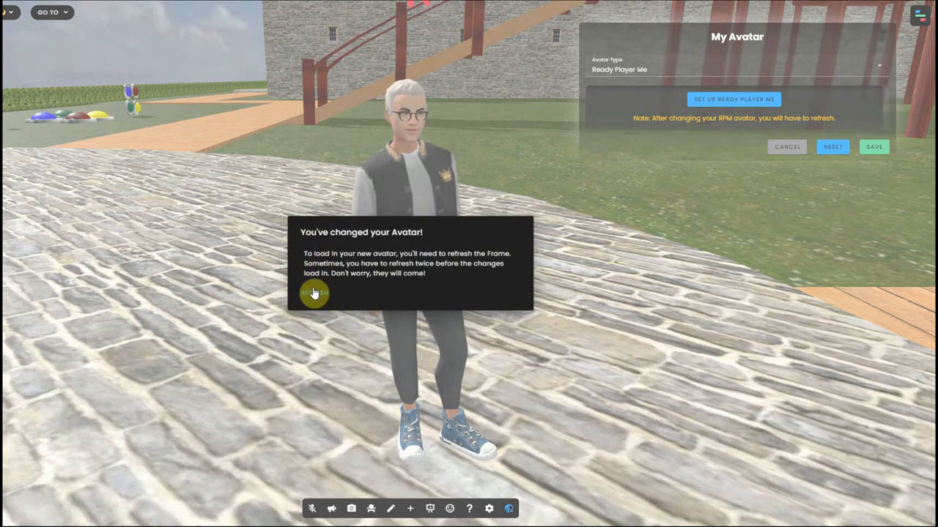
Step: Refresh and reconnect to the space, then walk the new avatar forward
left_click(314, 293)
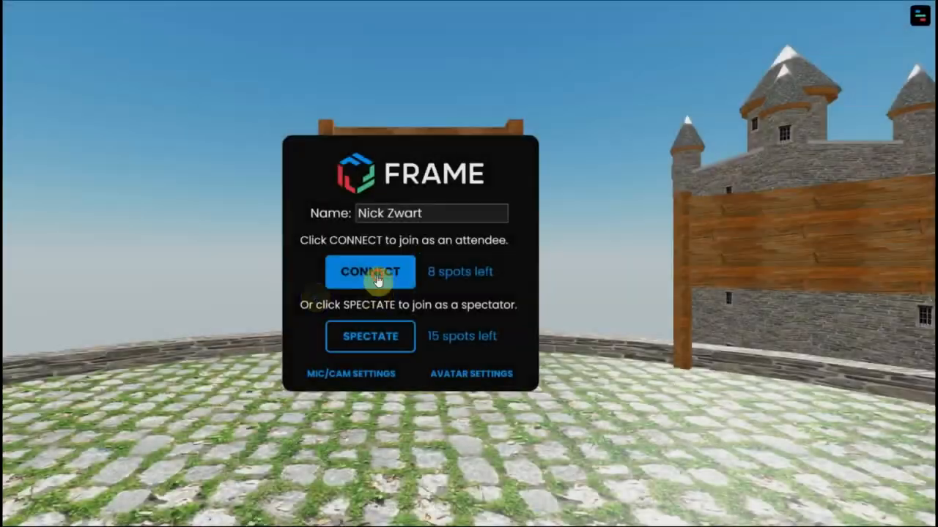
left_click(370, 272)
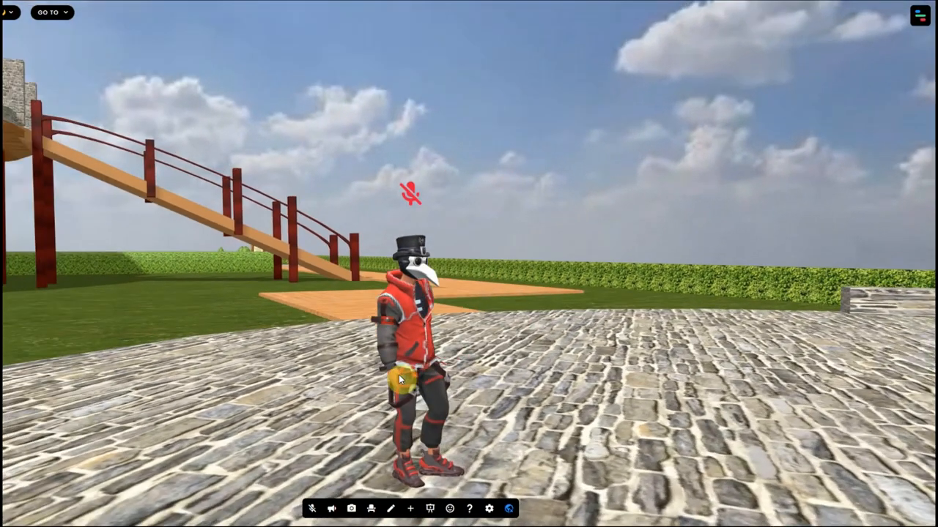
key("w")
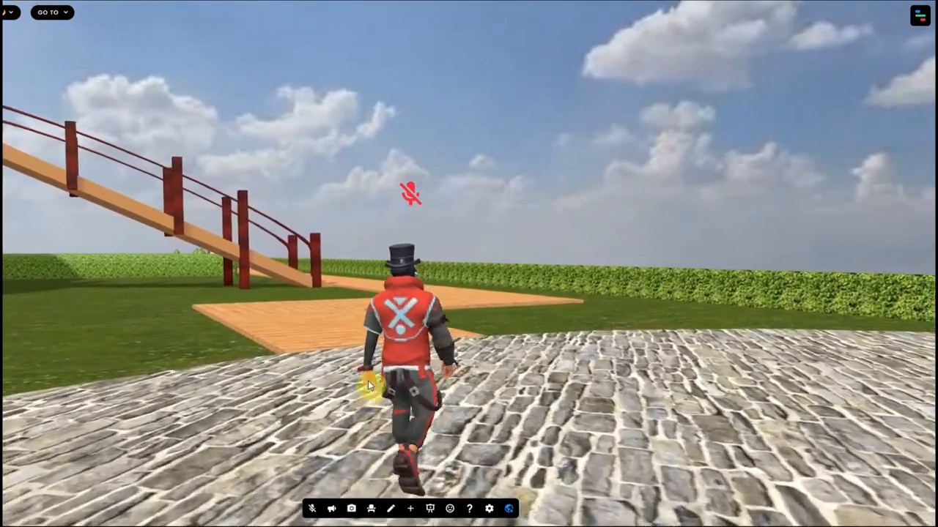